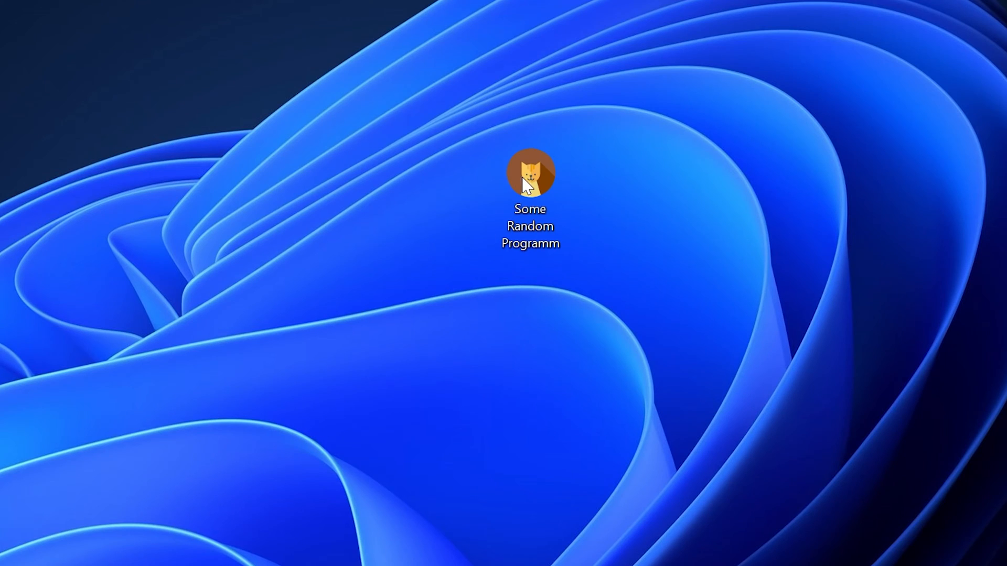
Launch Some Random Programm from its desktop icon.
{"action": "double_click", "coordinate": [529, 172]}
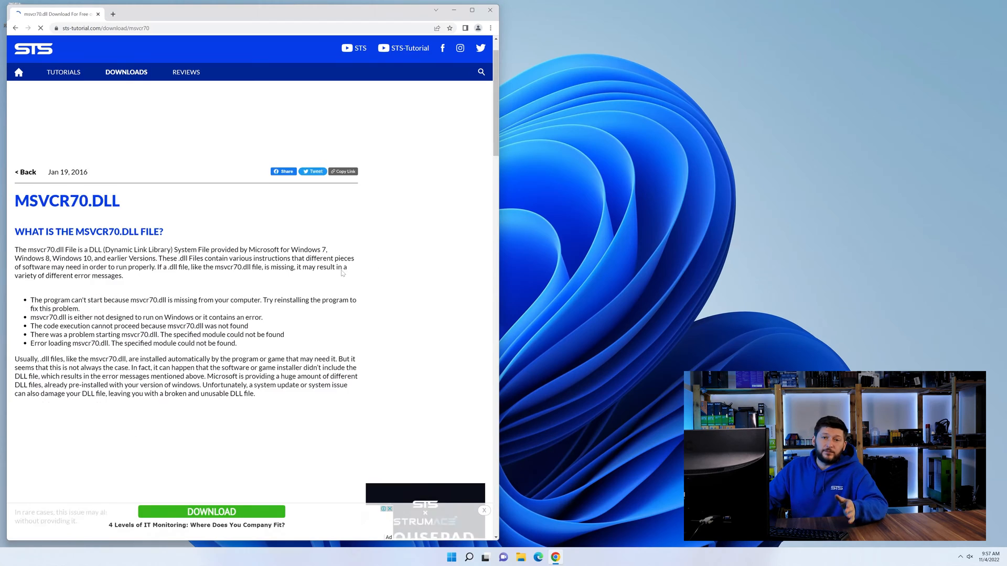
Download the msvcr70.dll (32-Bit).zip from the download page.
{"action": "scroll", "scroll_direction": "down", "scroll_amount": 3}
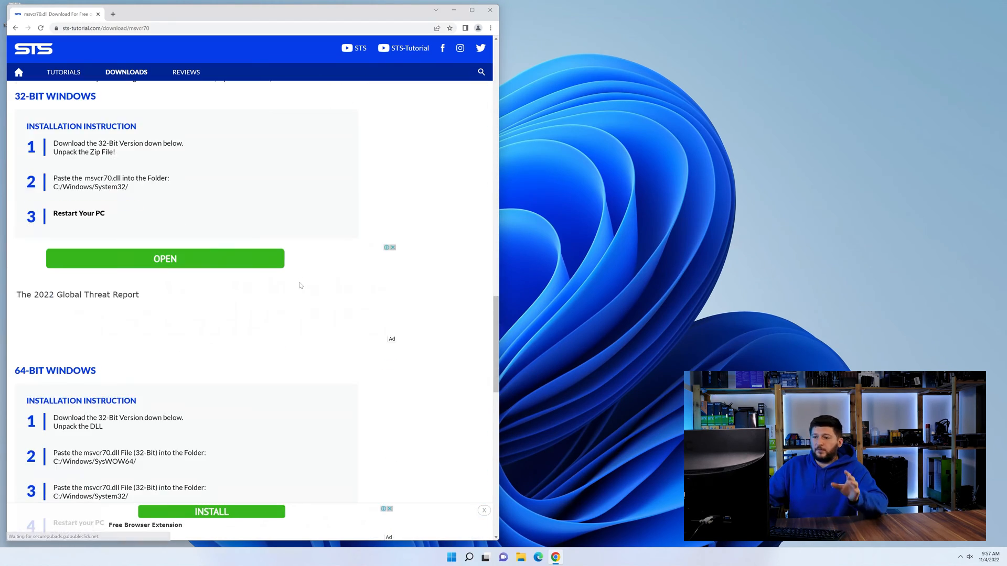
{"action": "scroll", "scroll_direction": "down", "scroll_amount": 3}
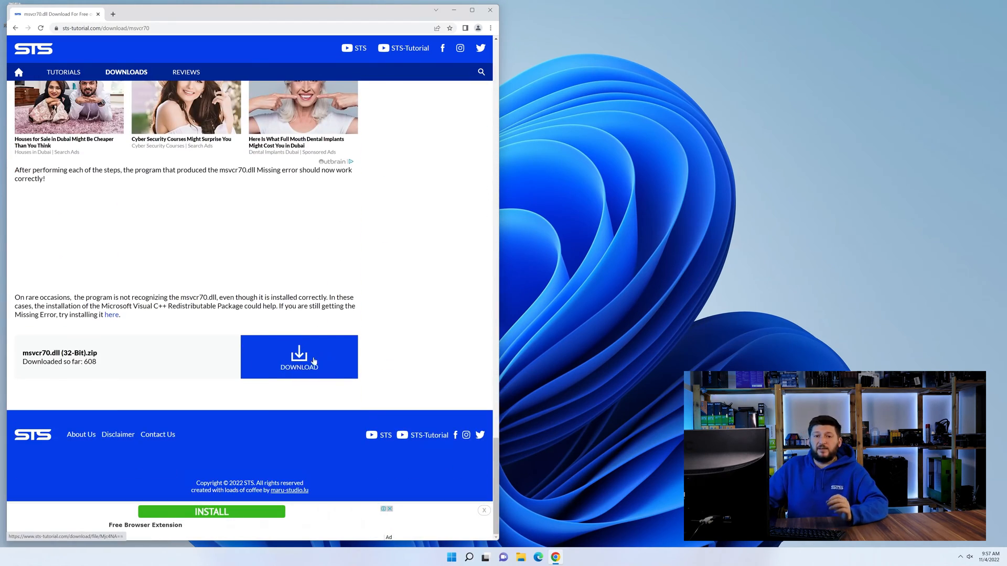
{"action": "left_click", "coordinate": [299, 357]}
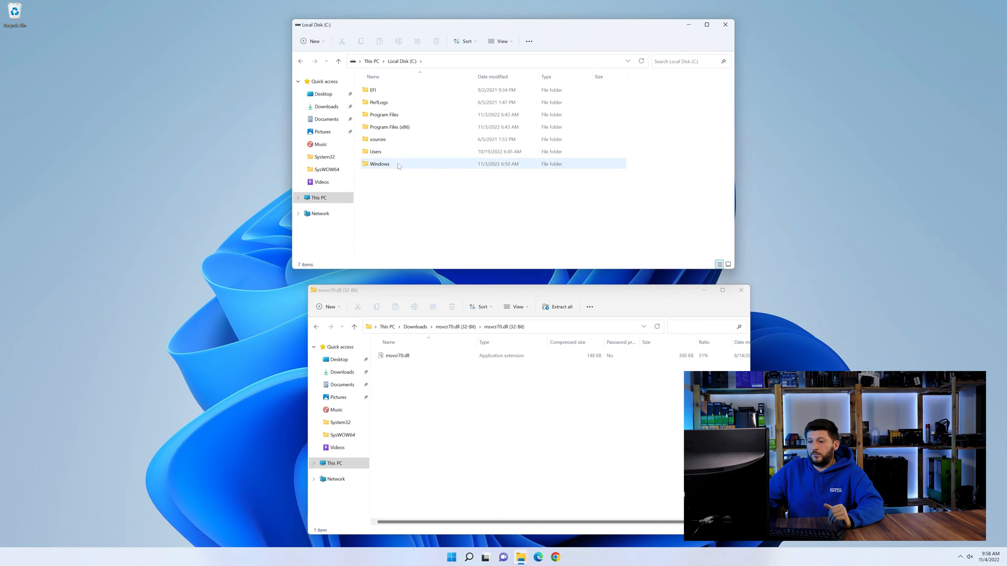
Copy msvcr70.dll into C:\Windows\System32 and close the Windows folder window.
{"action": "double_click", "coordinate": [379, 164]}
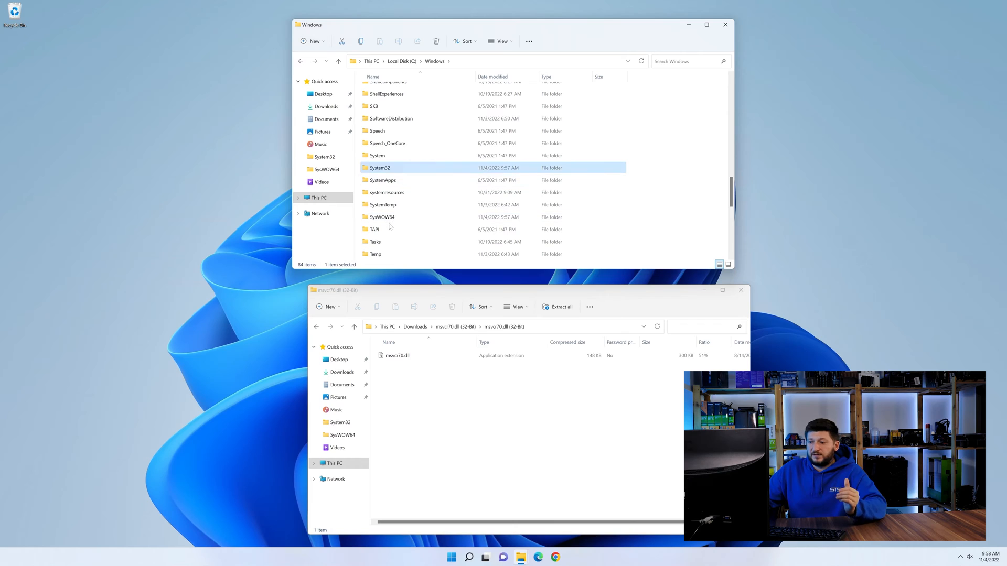
{"action": "mouse_move", "coordinate": [395, 174]}
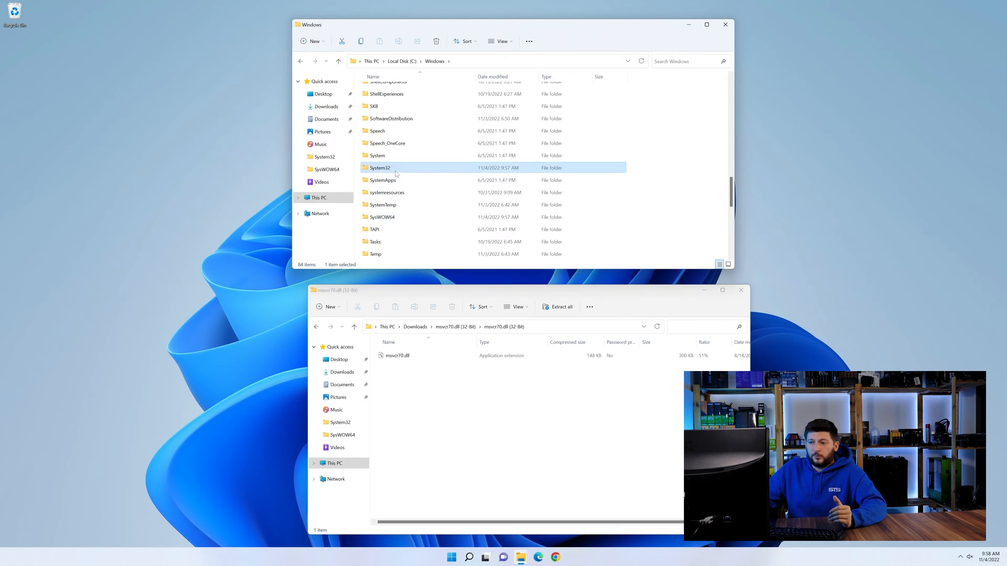
{"action": "left_click_drag", "start_coordinate": [397, 356], "coordinate": [380, 217]}
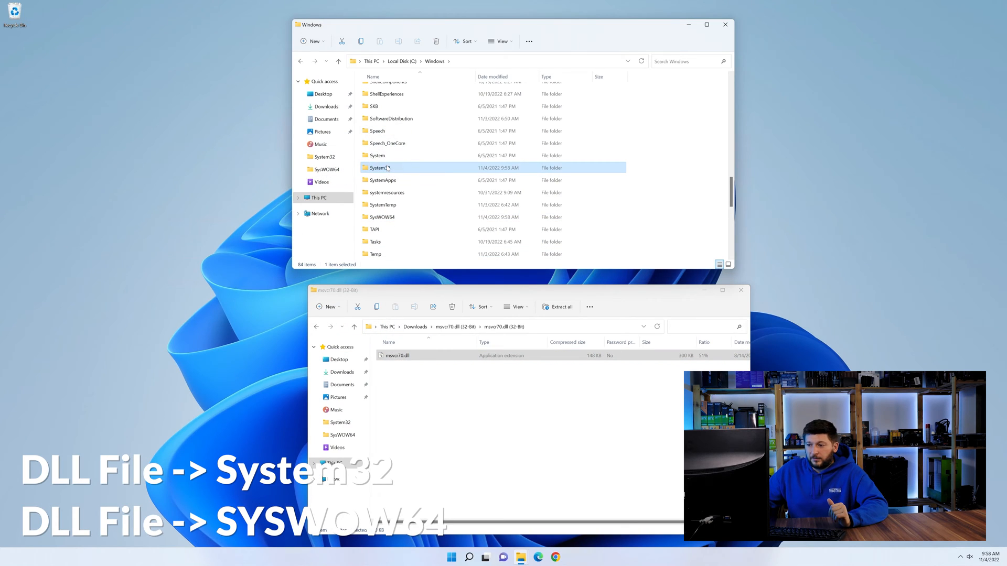
{"action": "left_click", "coordinate": [725, 25]}
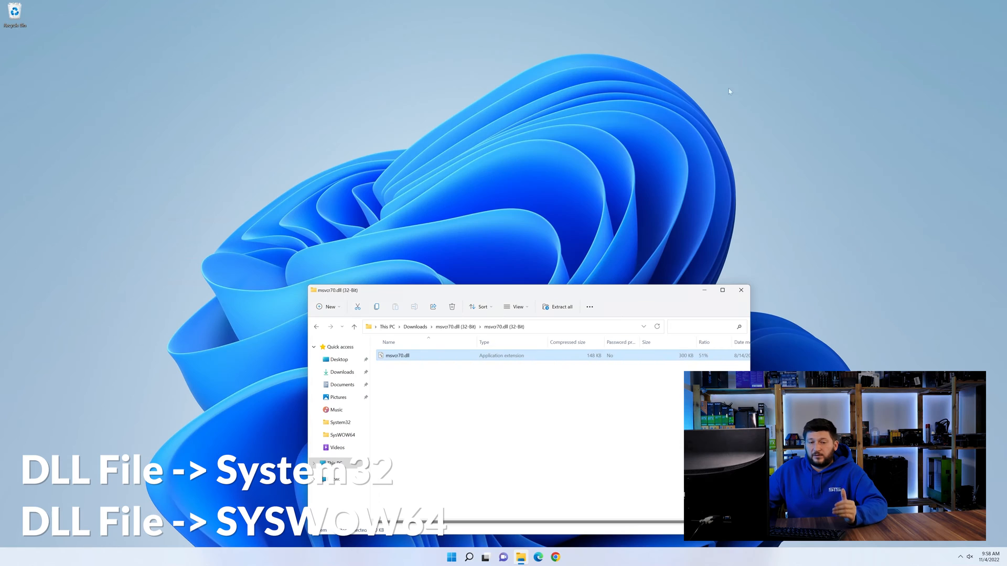
Close the msvcr70.dll (32-Bit) archive window, leaving the empty desktop.
{"action": "left_click", "coordinate": [741, 291]}
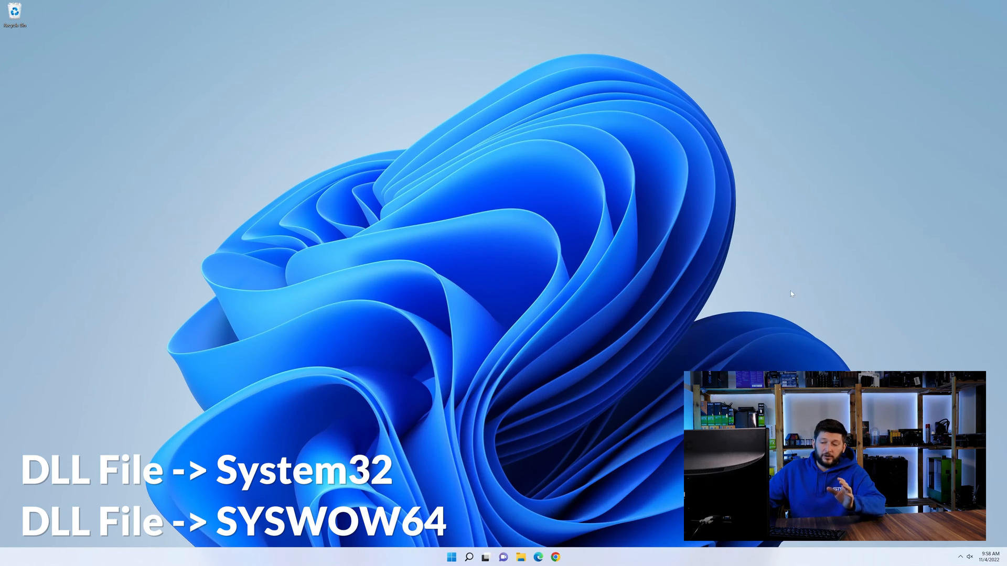
{"action": "mouse_move", "coordinate": [757, 311]}
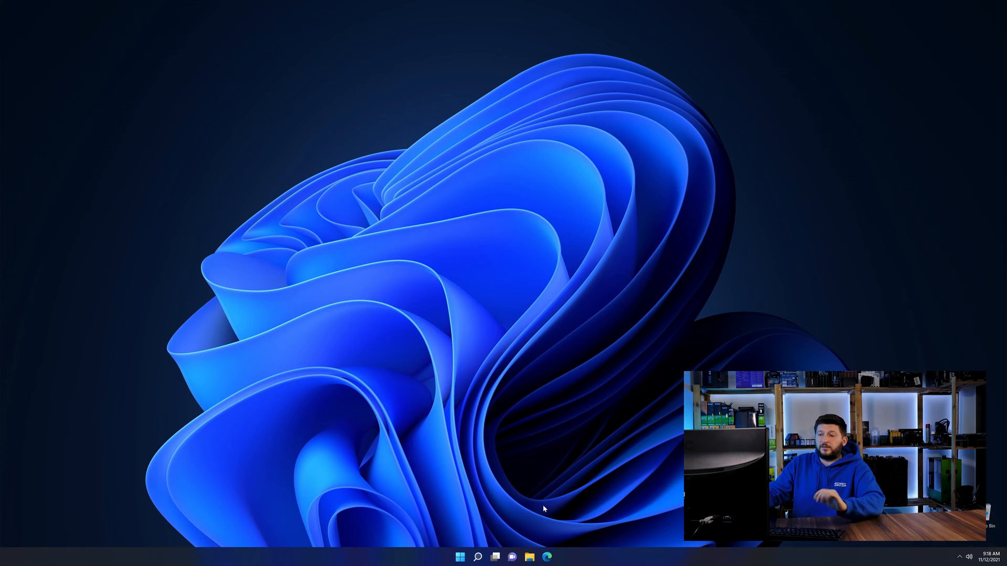
Launch Edge past its update notice and reach the Visual C++ 2019 Redistributable download buttons.
{"action": "left_click", "coordinate": [546, 557]}
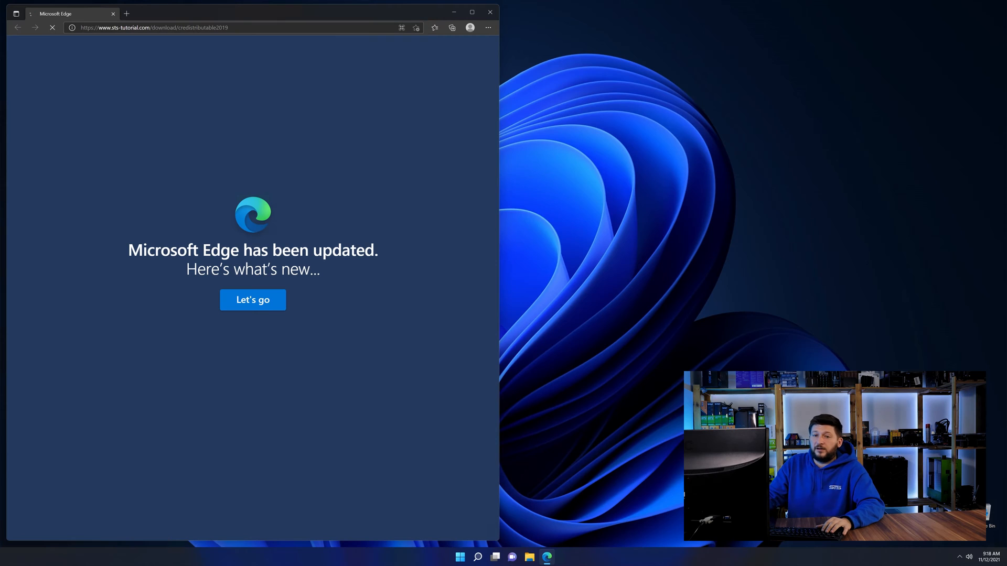
{"action": "left_click", "coordinate": [253, 300]}
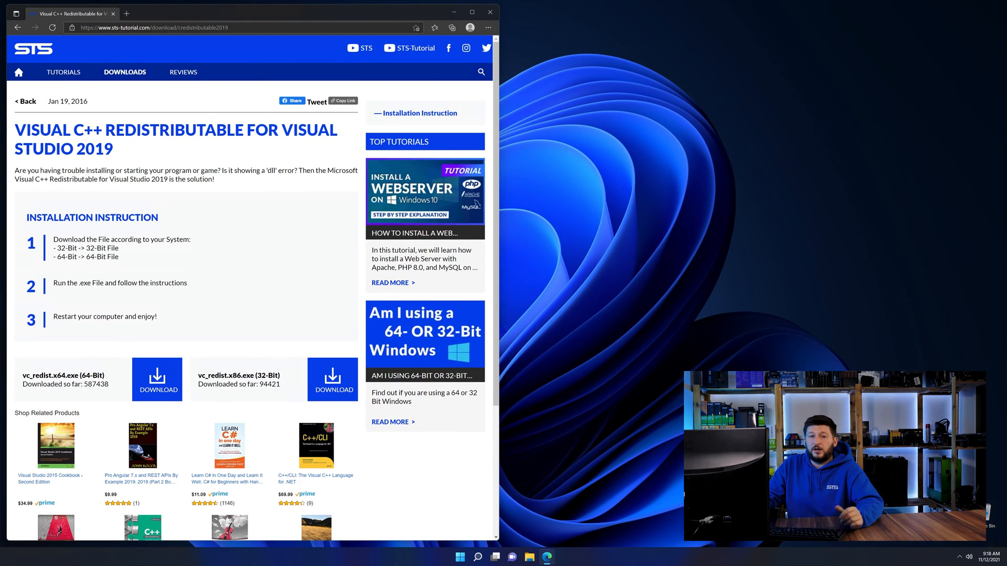
{"action": "scroll", "scroll_direction": "down", "scroll_amount": 3}
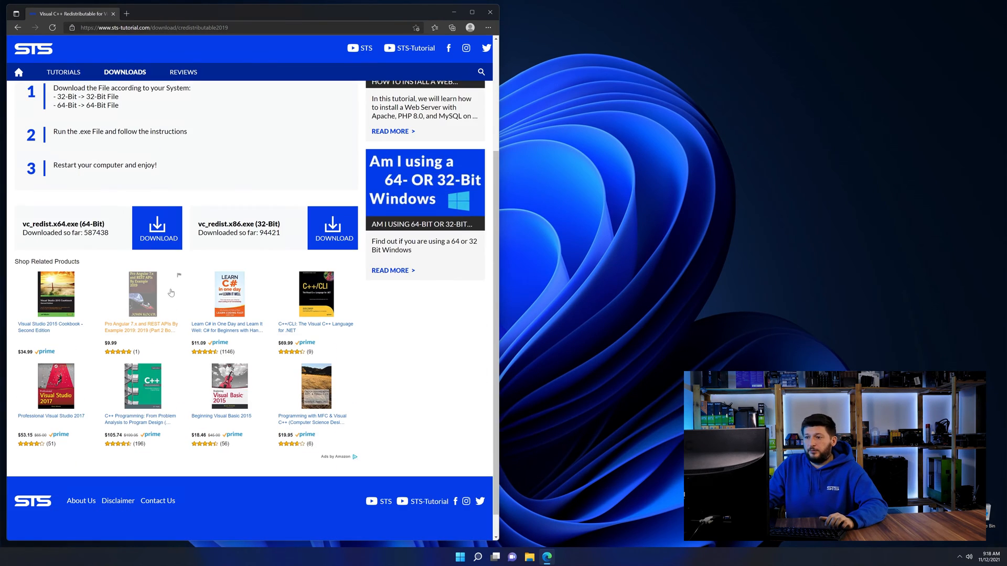
{"action": "mouse_move", "coordinate": [330, 227]}
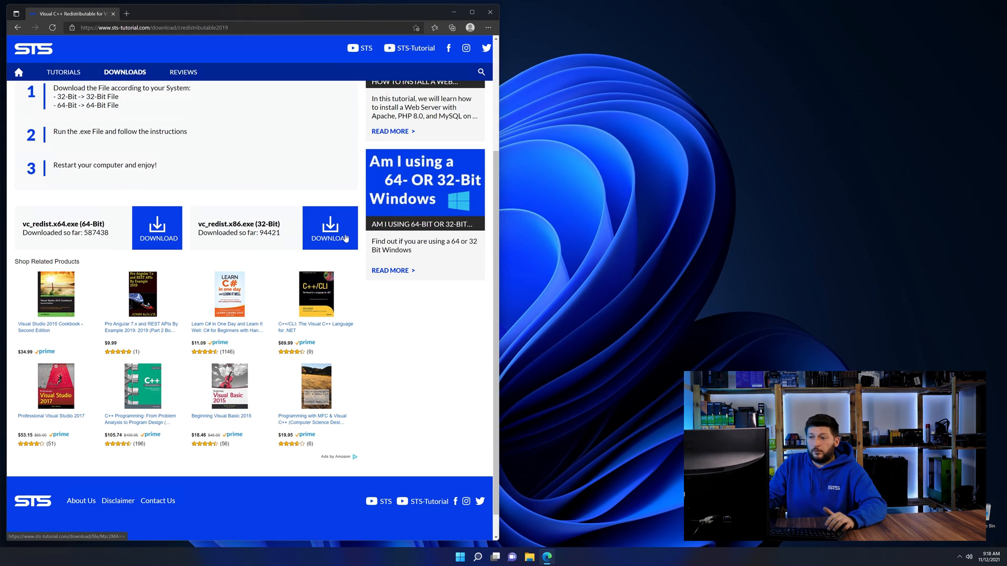
{"action": "scroll", "scroll_direction": "down", "scroll_amount": 3}
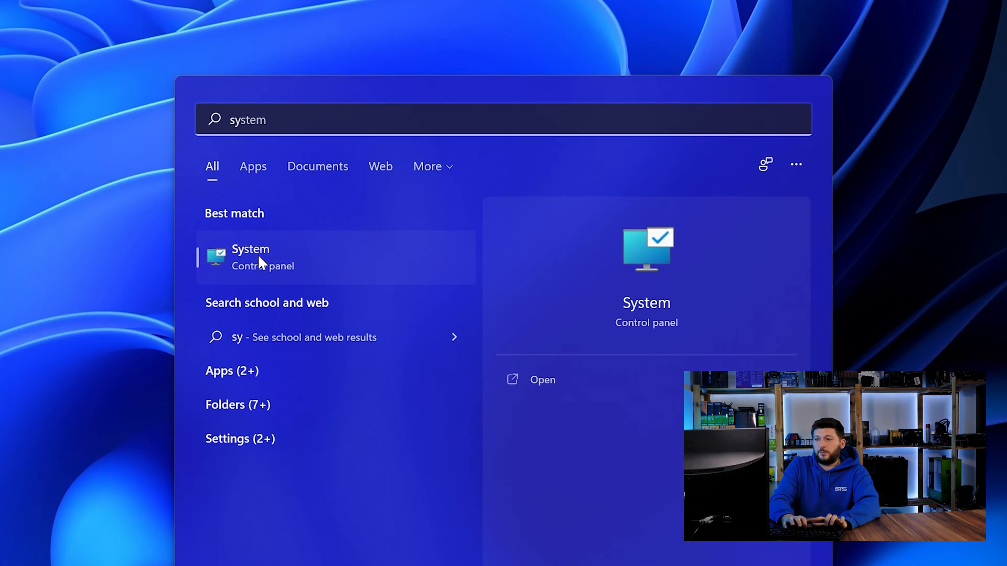
{"action": "mouse_move", "coordinate": [293, 265]}
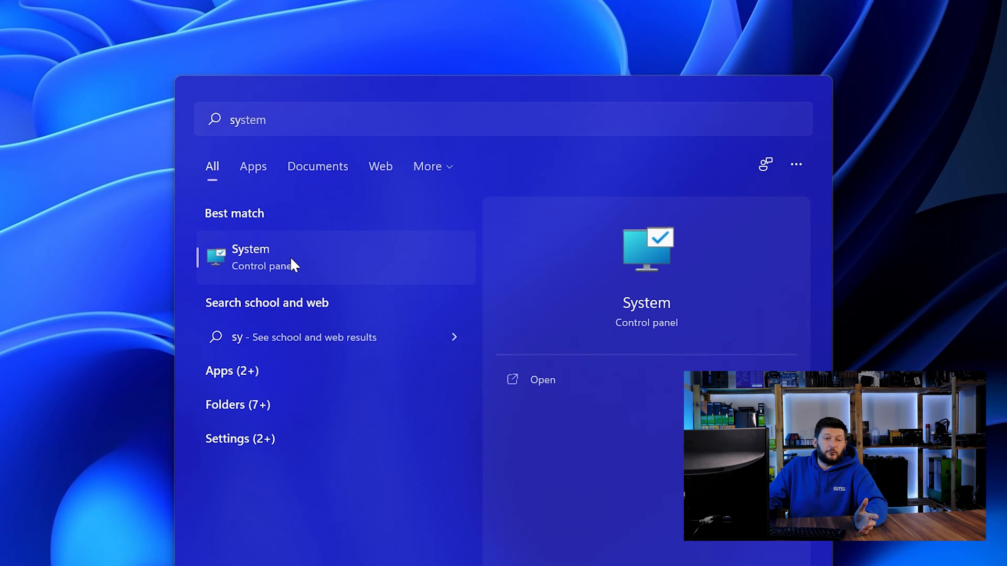
Show the System About page confirming a 64-bit operating system.
{"action": "left_click", "coordinate": [251, 257]}
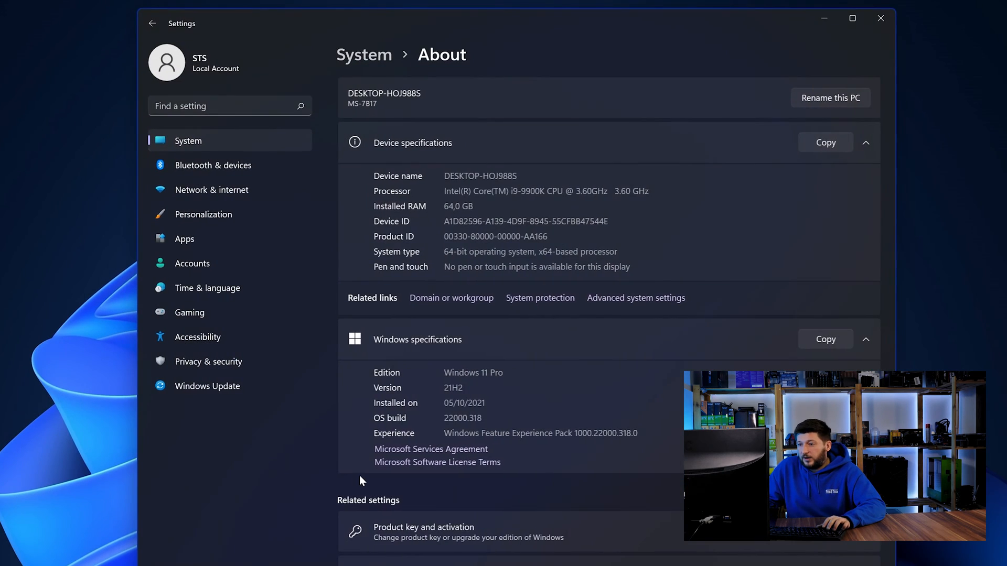
{"action": "mouse_move", "coordinate": [430, 228]}
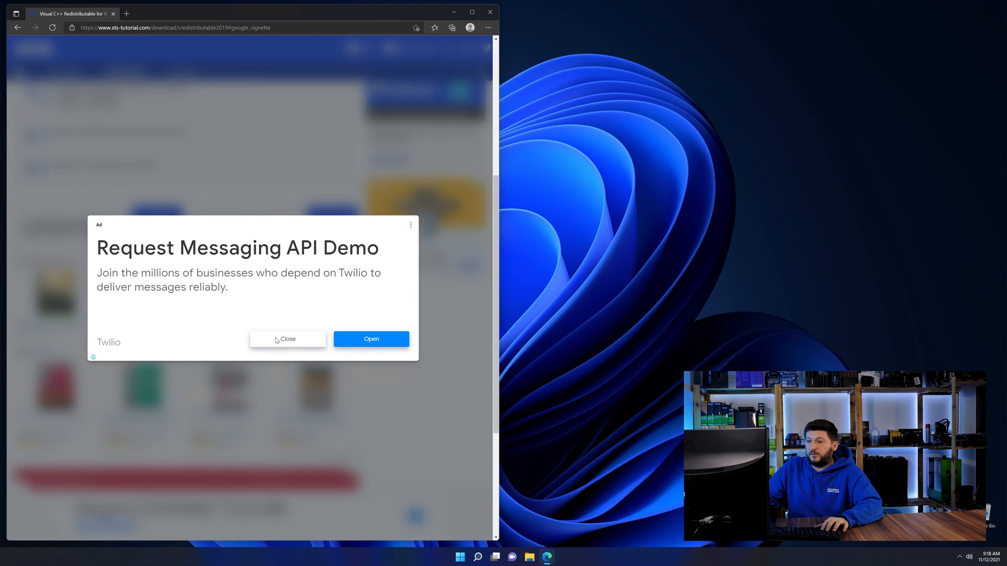
Dismiss the ad, run vc_redist.x64.exe and start installing Visual C++ 2015-2019 Redistributable (x64).
{"action": "left_click", "coordinate": [287, 339]}
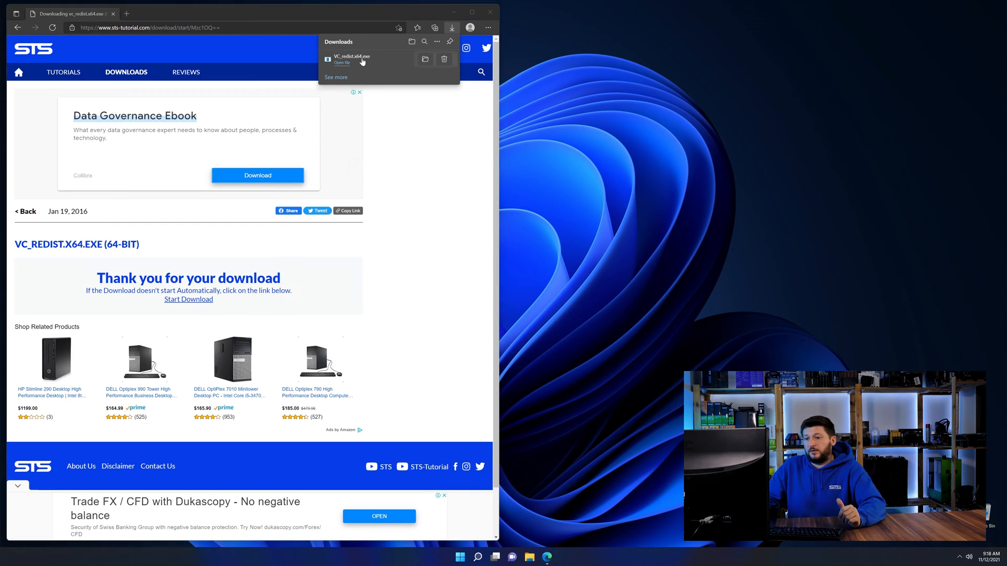
{"action": "left_click", "coordinate": [342, 63]}
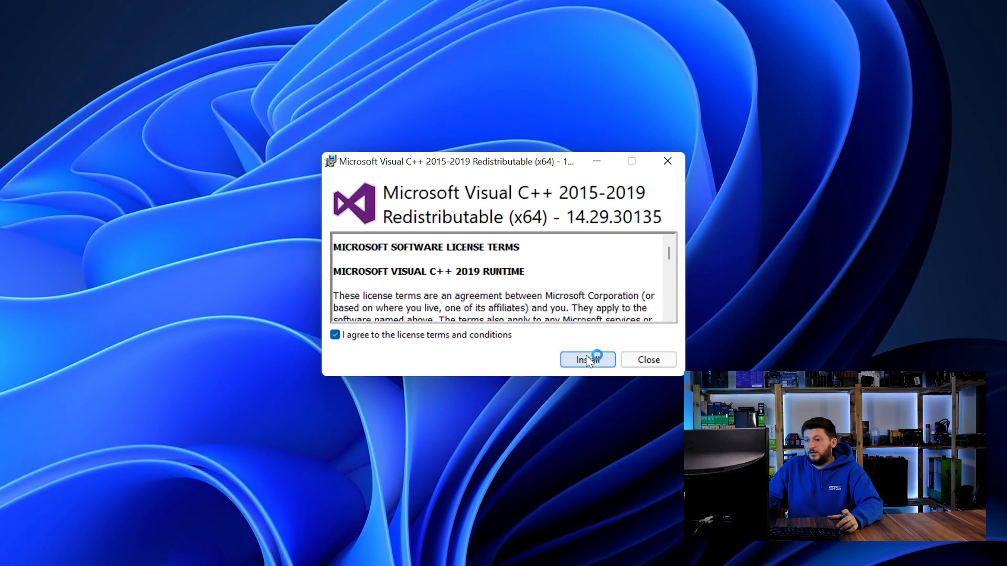
{"action": "left_click", "coordinate": [587, 359]}
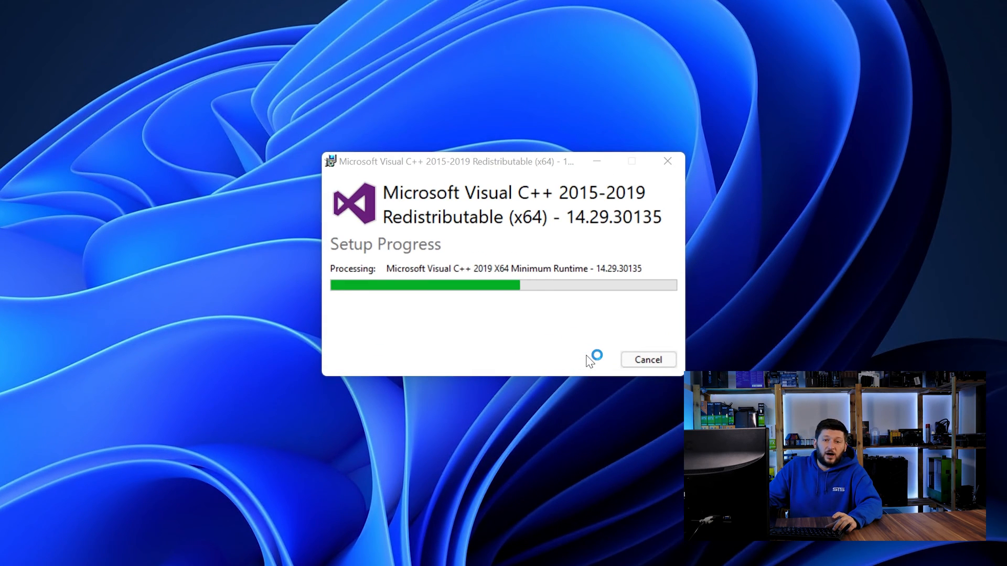